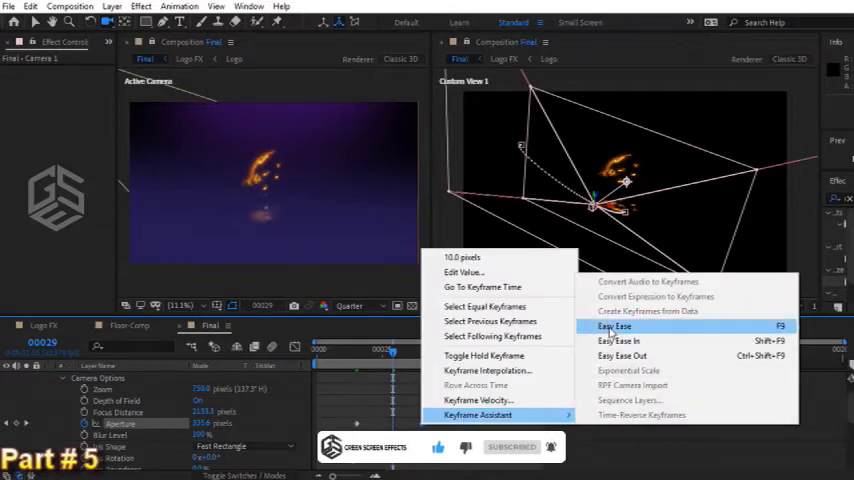
- Apply Easy Ease to the camera keyframes and show the Graph Editor's speed graph
left_click(614, 326)
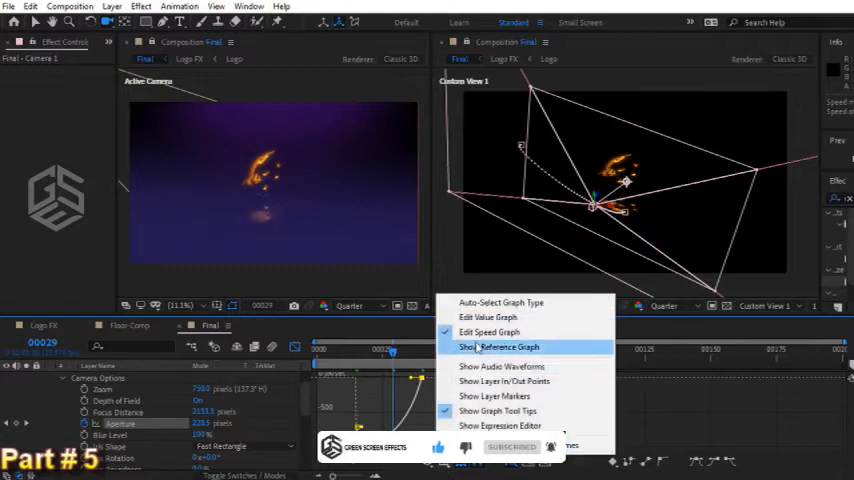
left_click(499, 346)
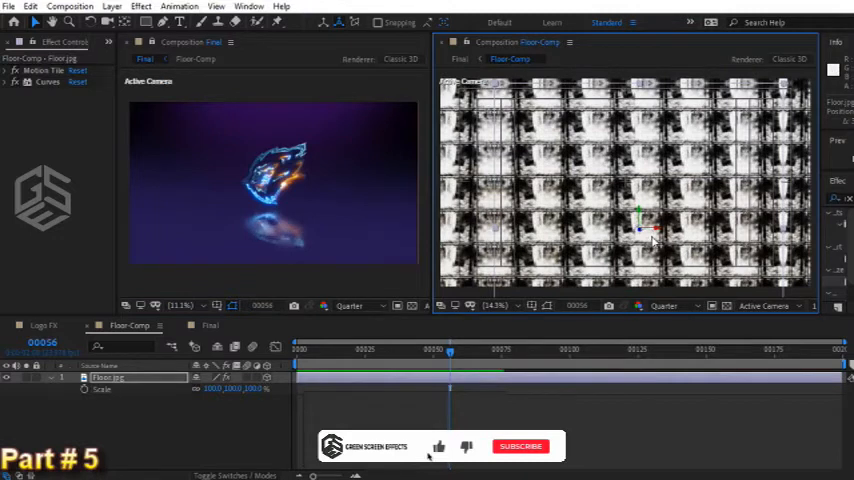
- Review the tiled, colour-corrected Floor.jpg and the logo reflection in the Final comp
left_click(522, 446)
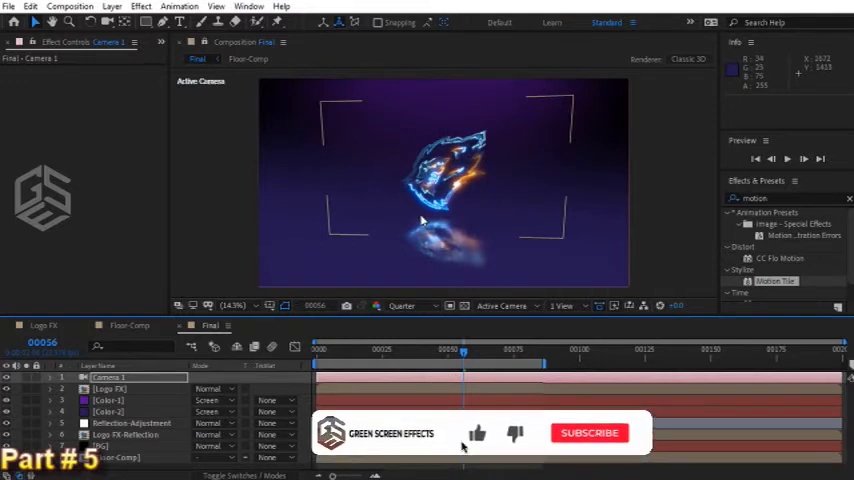
- Add an adjustment layer named Glow-FX above the camera in the Final comp
left_click(592, 432)
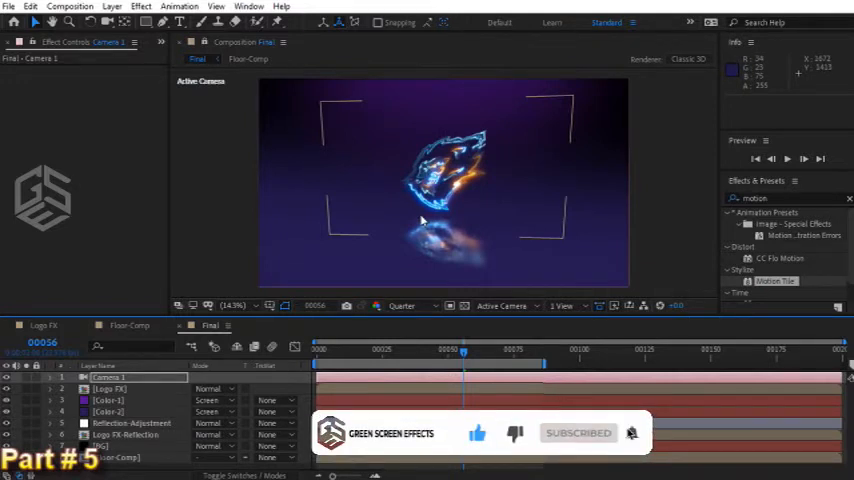
left_click(100, 7)
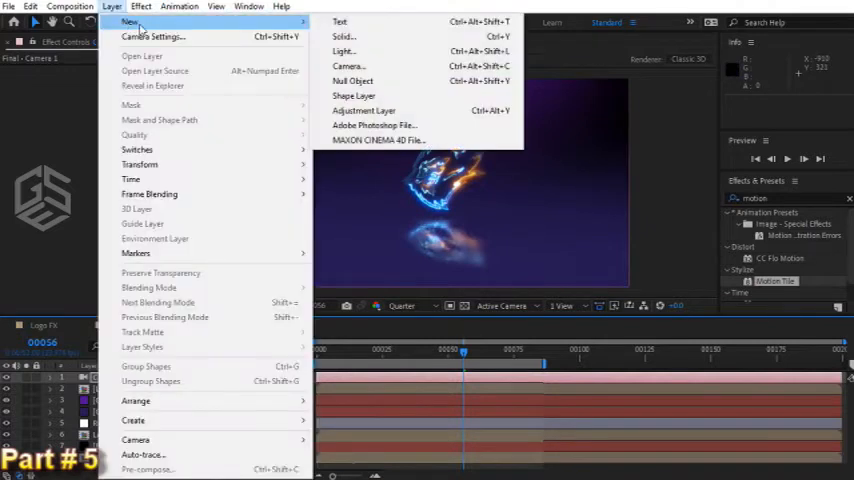
left_click(364, 110)
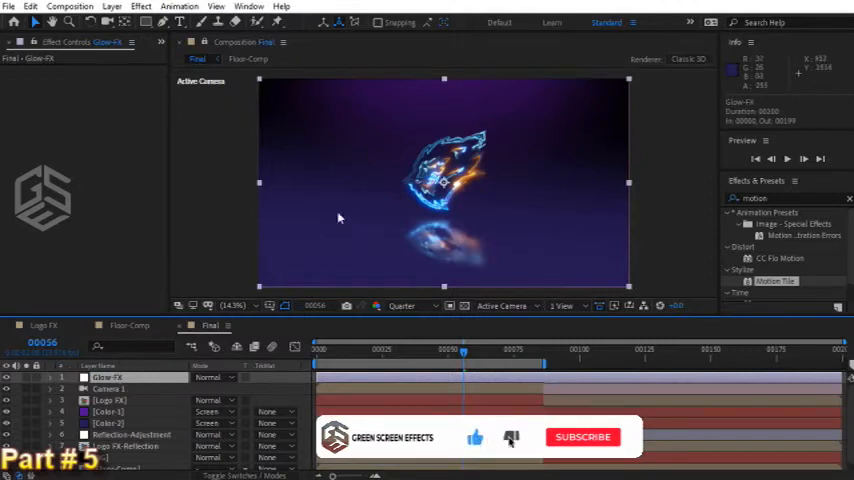
left_click(584, 436)
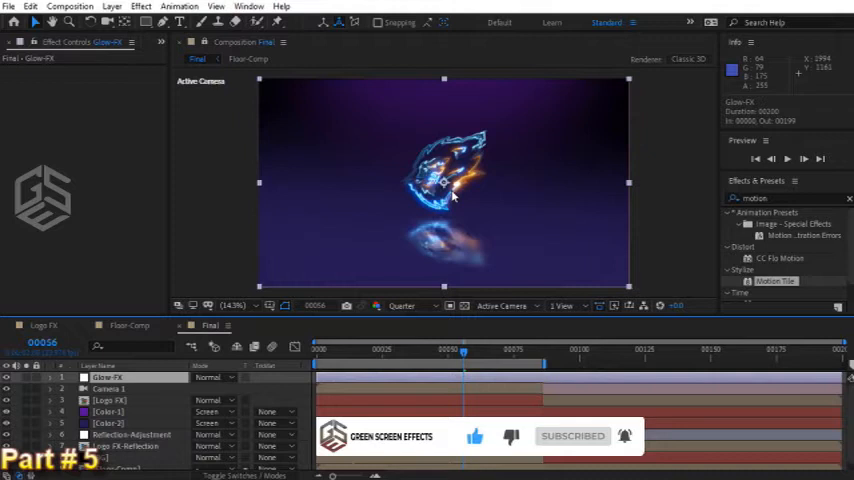
mouse_move(275, 150)
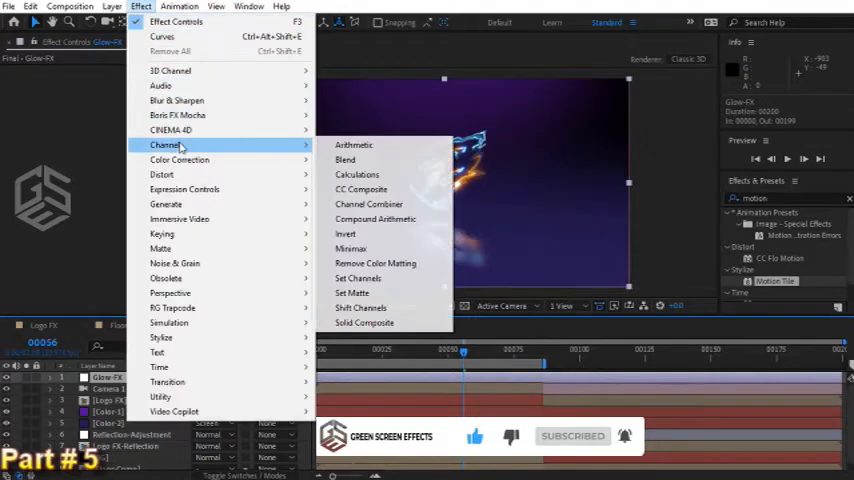
- Add Set Channels to Glow-FX with Set Alpha to Source 4's set to Saturation
left_click(357, 278)
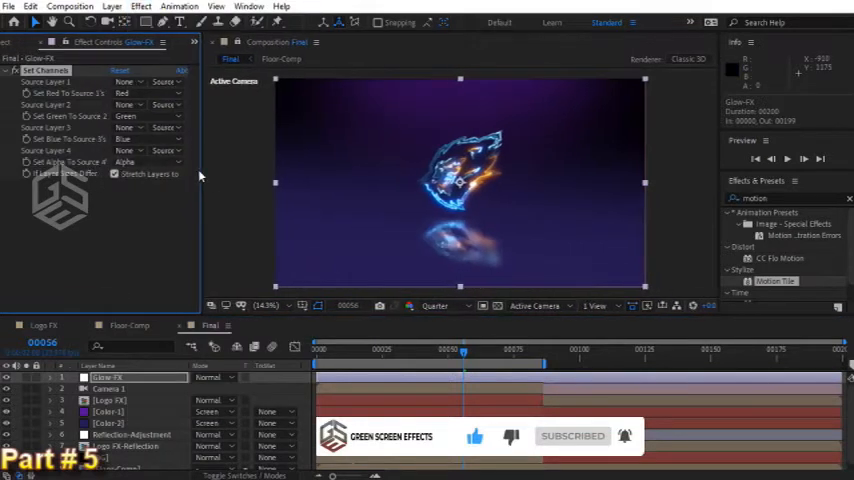
left_click(148, 161)
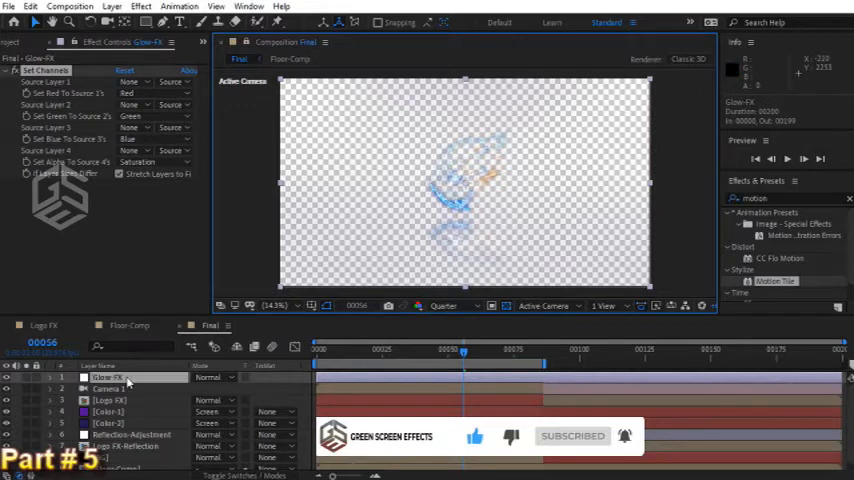
- Add a Solid Composite effect to Glow-FX with its colour set to black (000000)
left_click(155, 9)
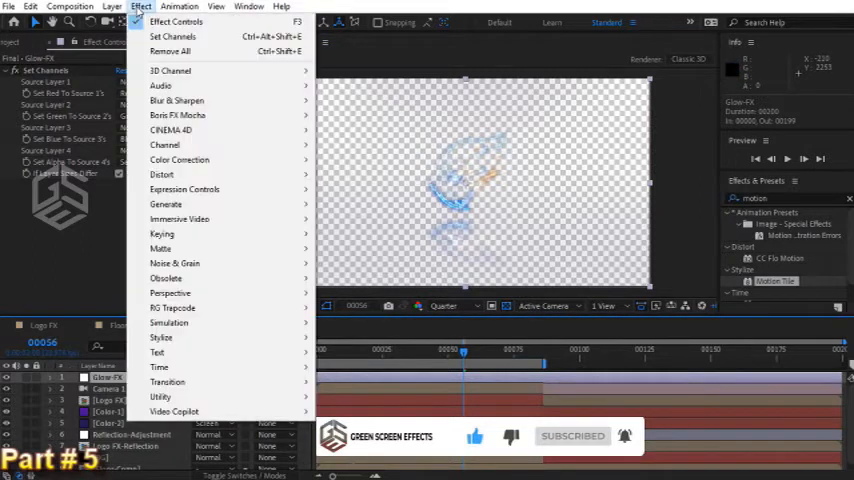
mouse_move(164, 145)
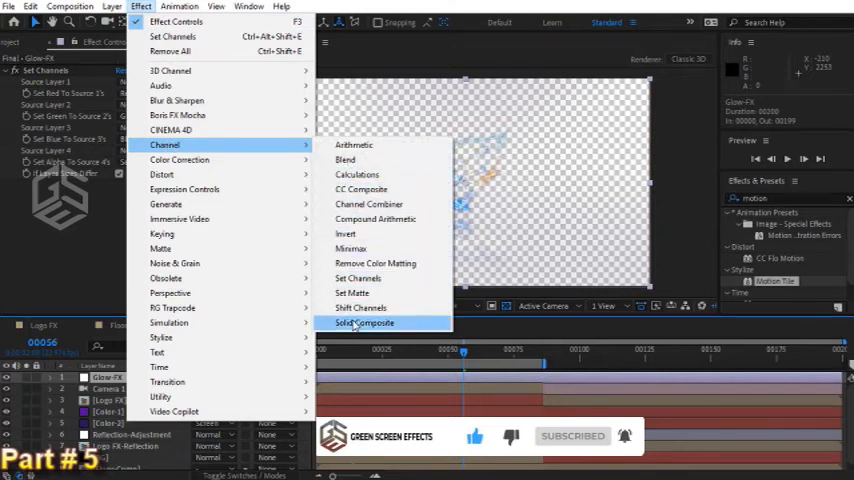
left_click(363, 322)
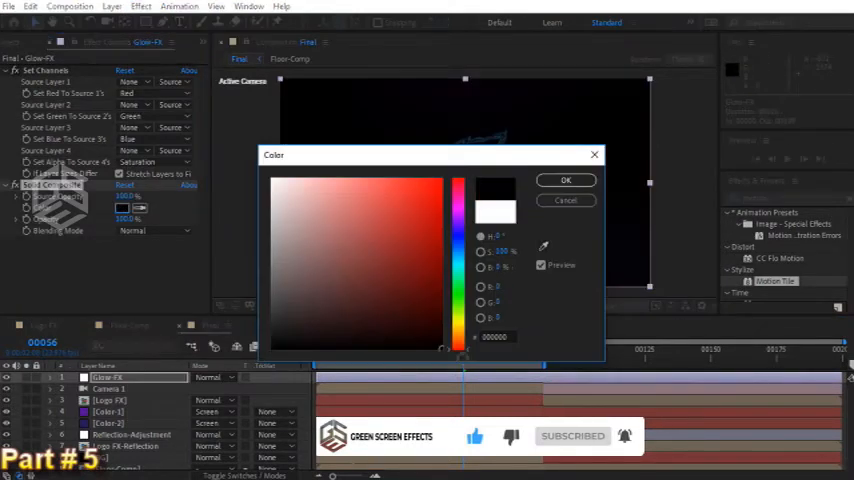
left_click(566, 180)
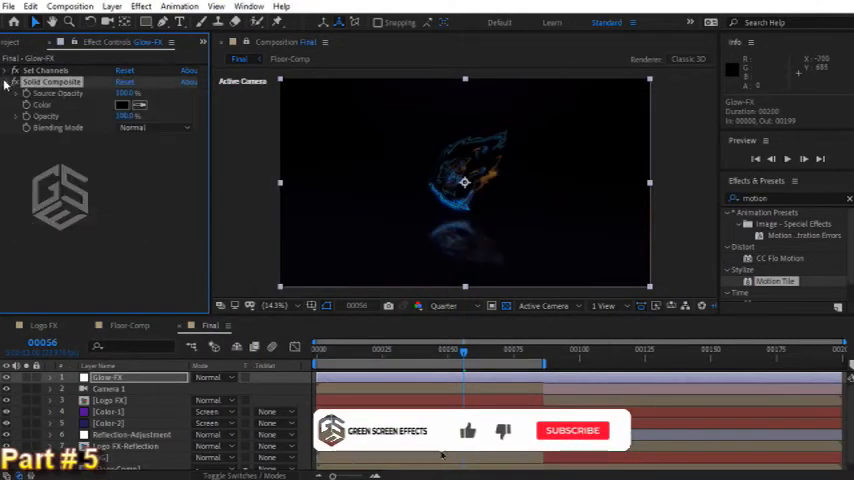
- Stack three Glow effects on Glow-FX, raising the radius of Glow 2 and Glow 3
left_click(141, 6)
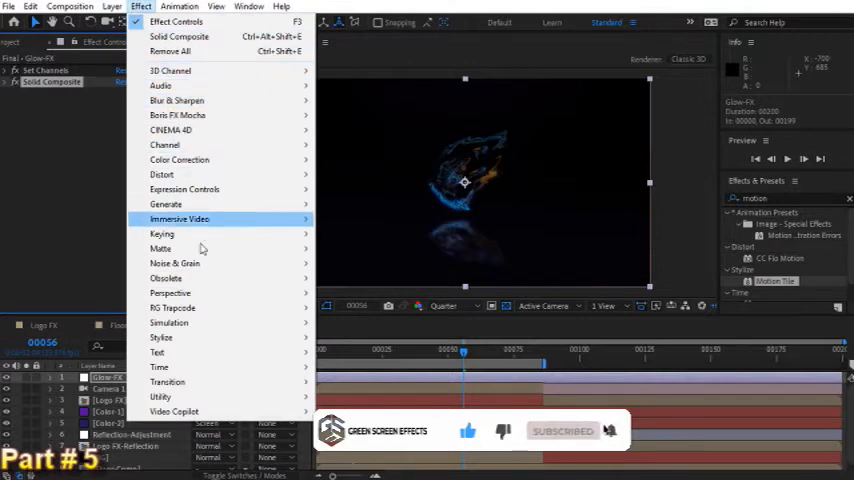
mouse_move(159, 338)
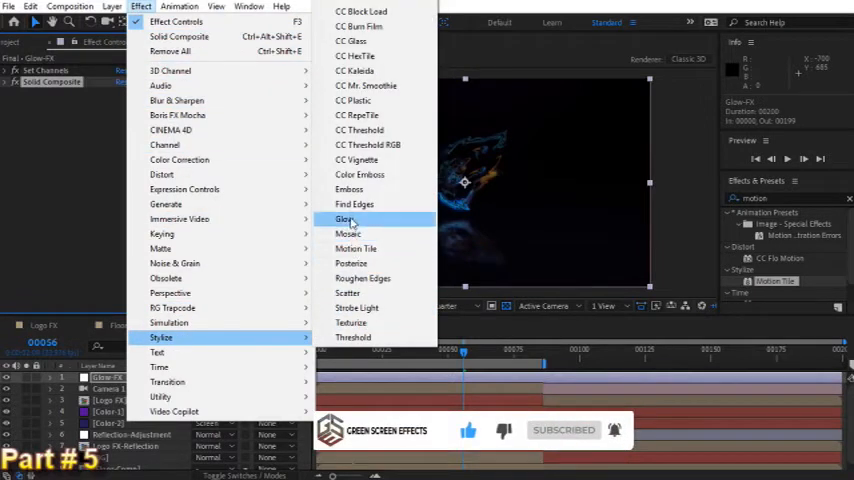
left_click(344, 219)
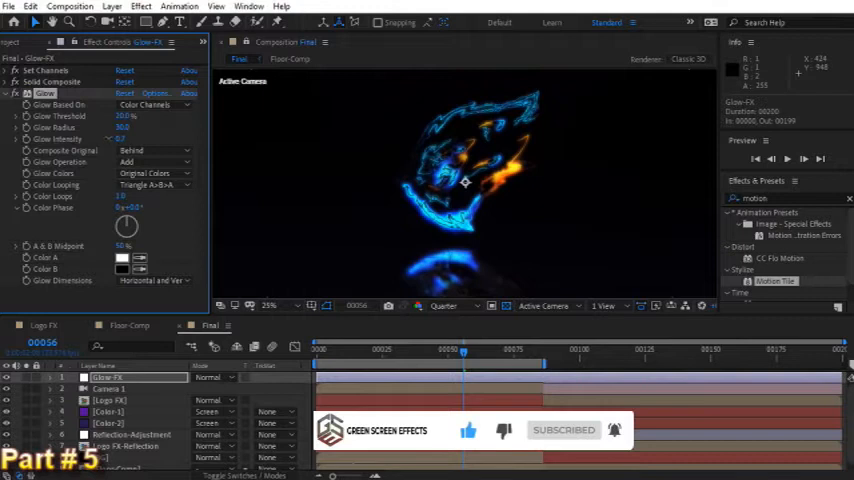
double_click(125, 139)
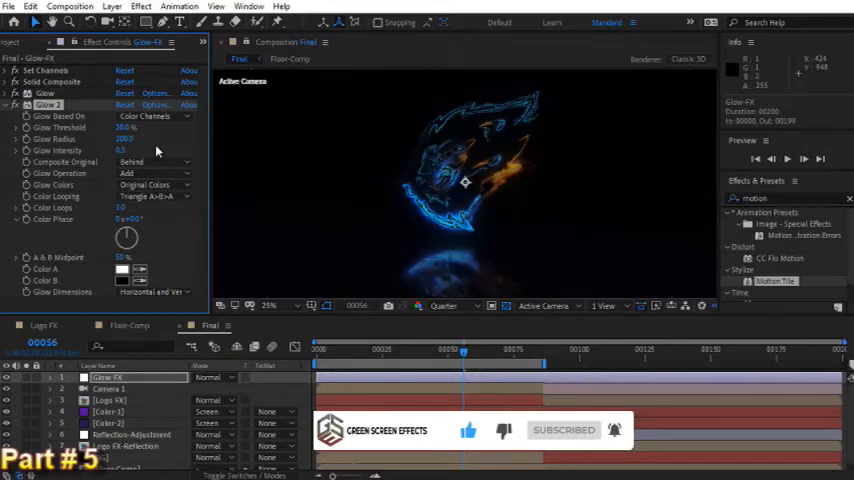
left_click(17, 104)
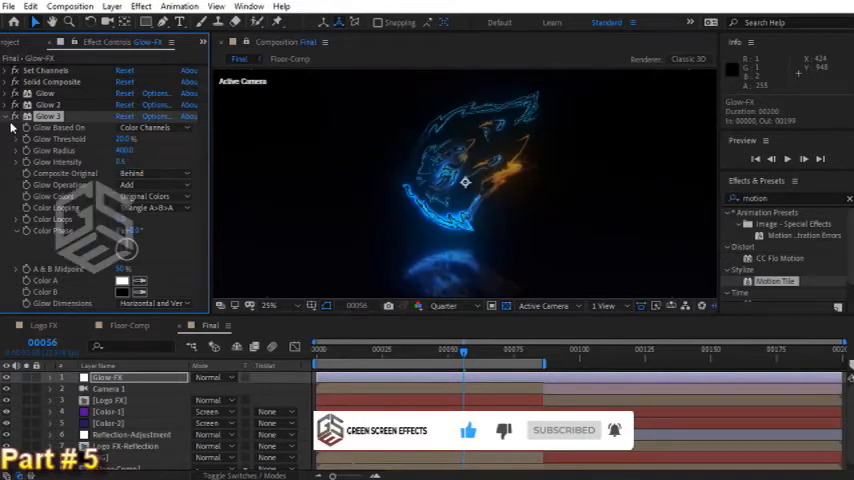
- Set Glow-FX's blending mode to Add and scrub the timeline to preview the glow
left_click(11, 116)
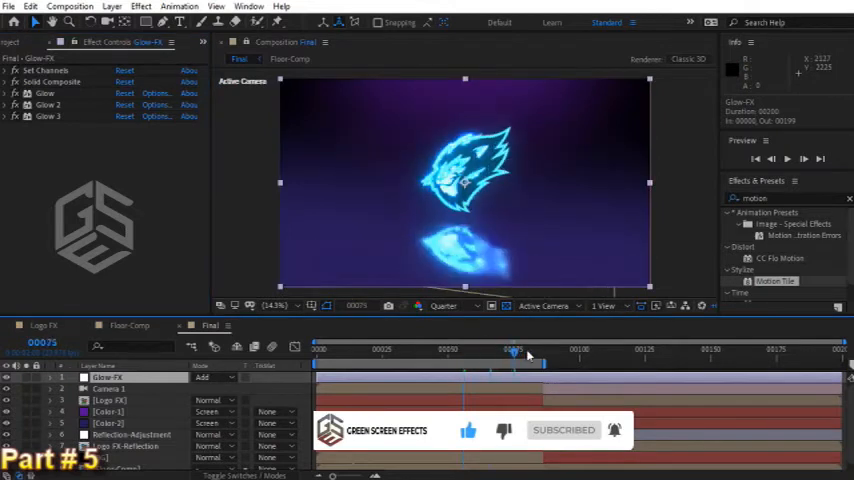
left_click_drag(527, 350, 575, 350)
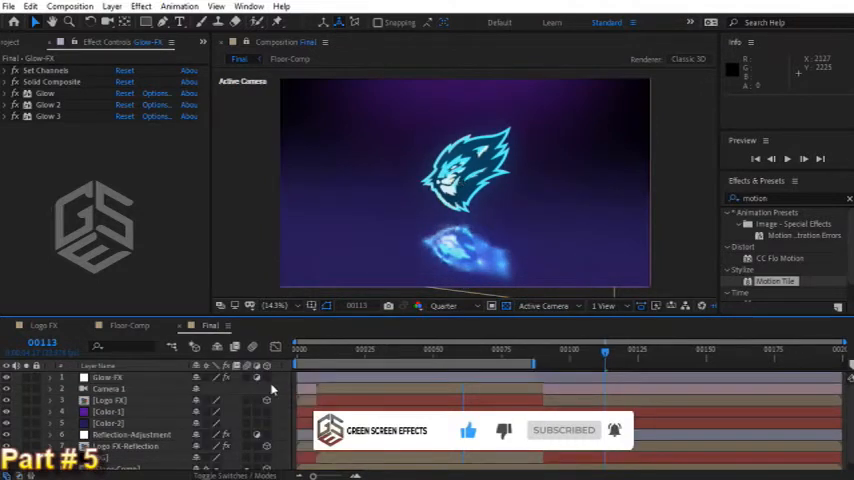
- Add Curves after the glows on Glow-FX and bend the RGB curve upward
left_click(142, 5)
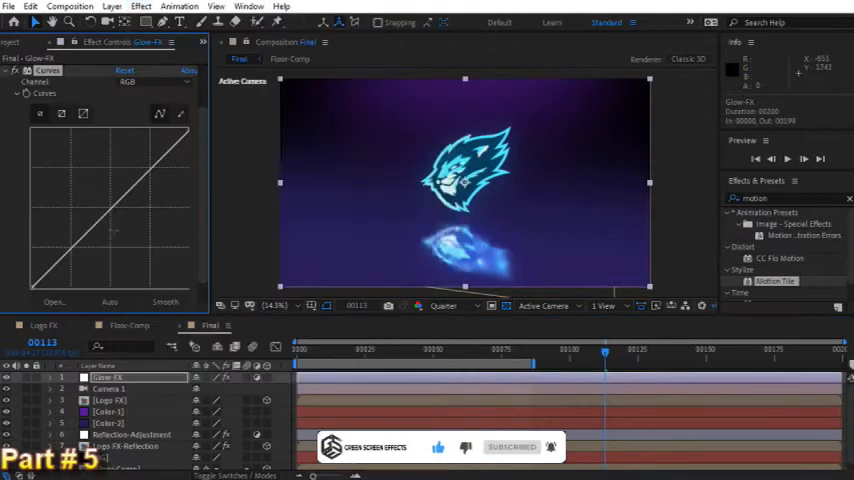
left_click_drag(105, 235, 105, 237)
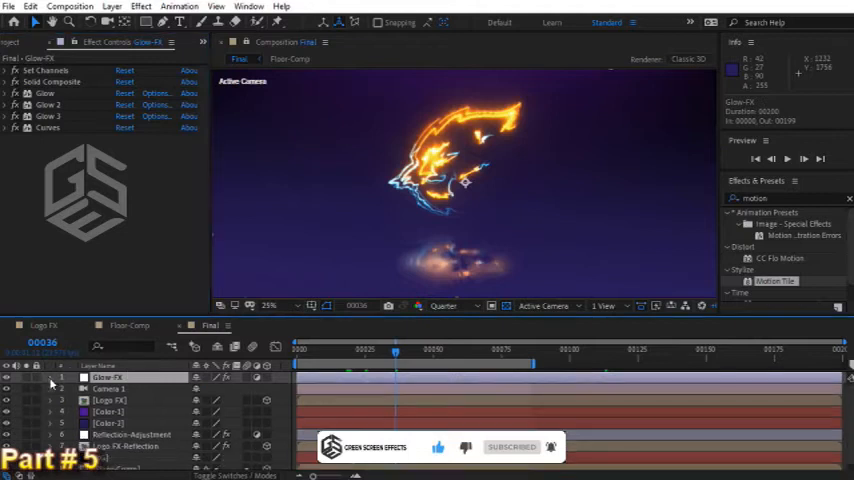
- Create Logo FX-Glow 1 from Logo FX with 90° X Rotation, checking a later frame
left_click(103, 401)
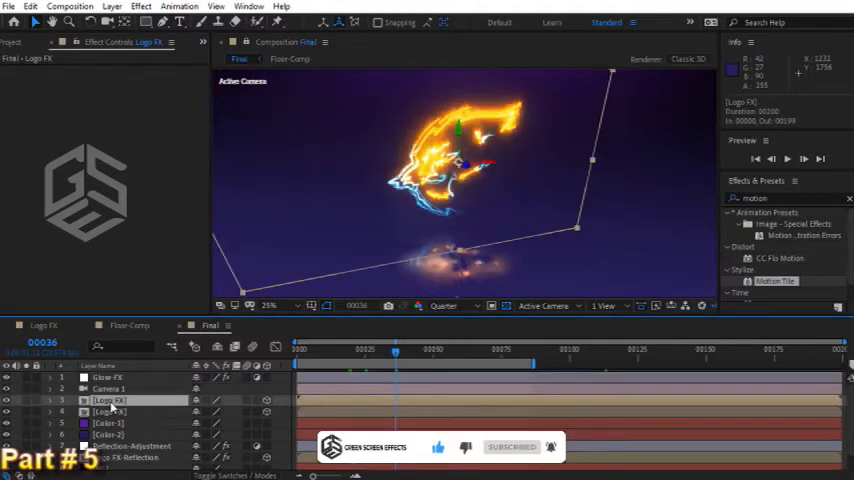
double_click(104, 400)
type("-Glow 1")
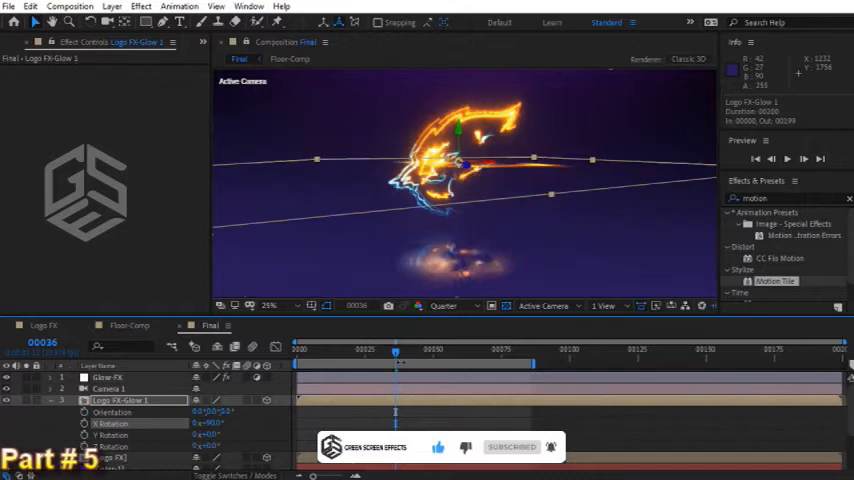
left_click_drag(395, 349, 571, 349)
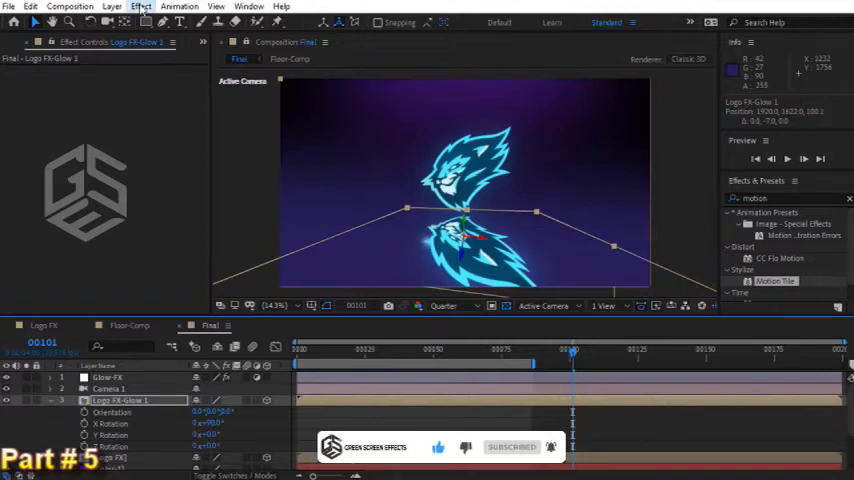
- Begin adding Fast Box Blur to the Logo FX-Glow 1 floor layer
left_click(141, 9)
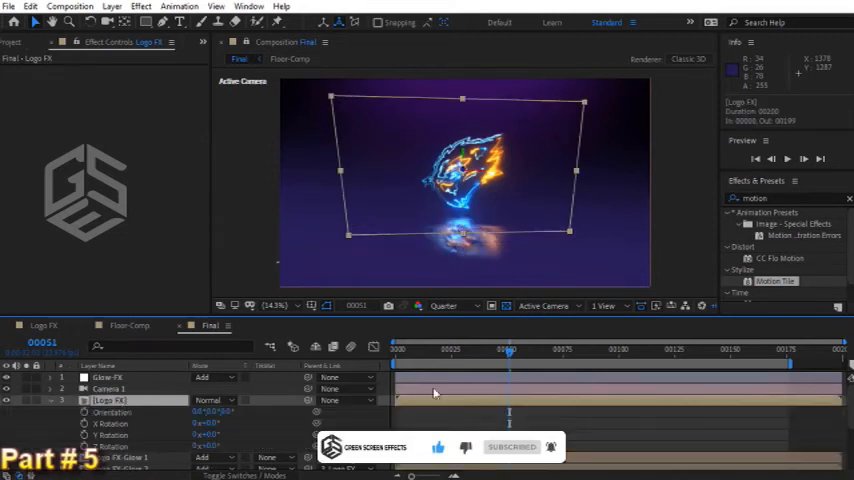
- Keyframe Logo FX's Y Rotation at -45° on the first frame, turning the logo edge-on
left_click_drag(507, 349, 520, 349)
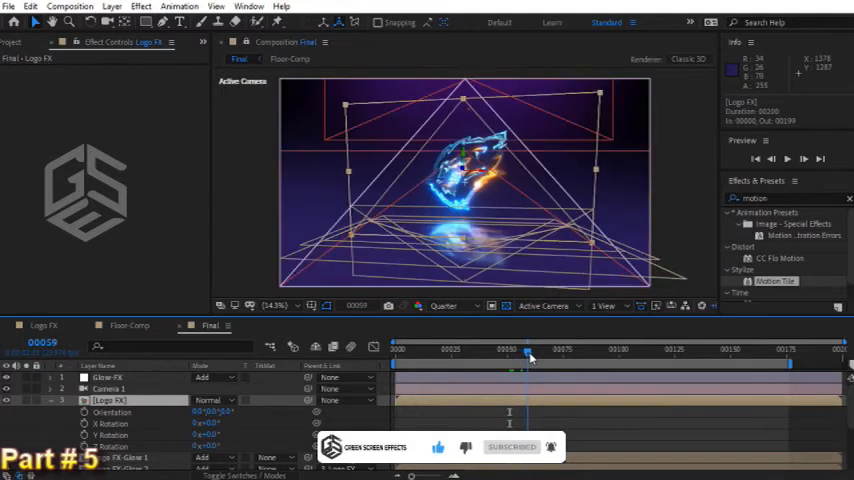
left_click(526, 349)
type("-45")
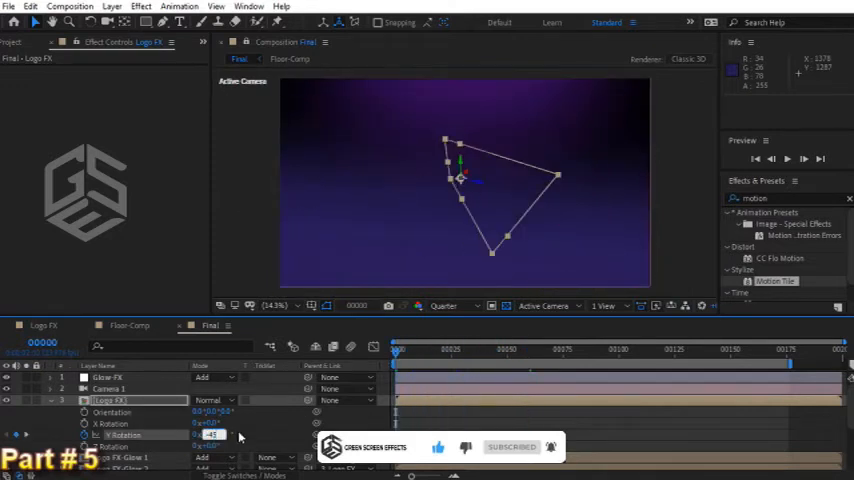
right_click(210, 434)
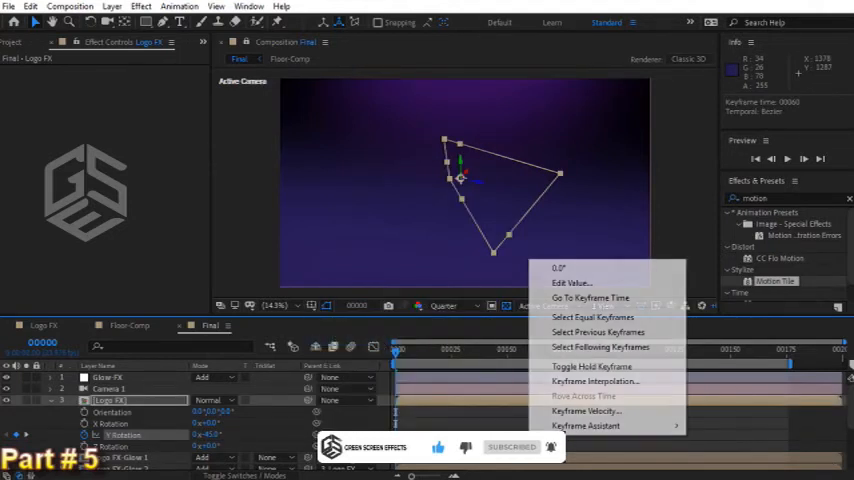
- Ease the Y Rotation keyframe by adjusting Keyframe Velocity influence, then select Logo FX-Glow 1
left_click(586, 411)
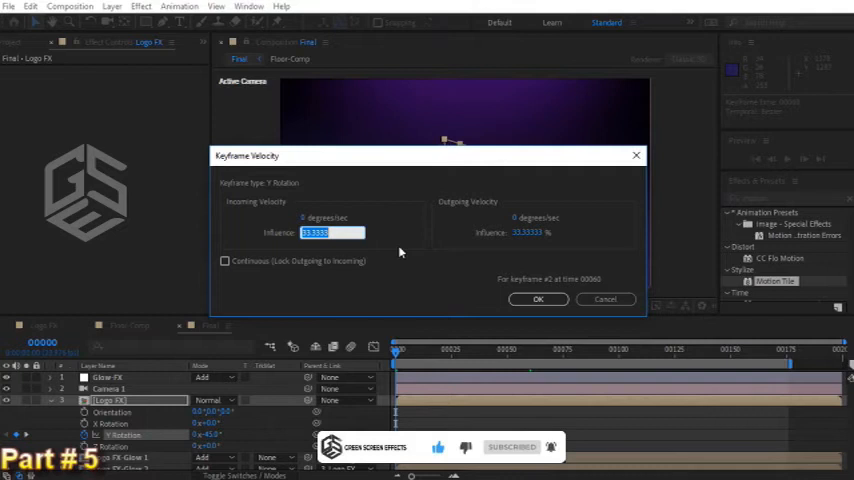
left_click(538, 299)
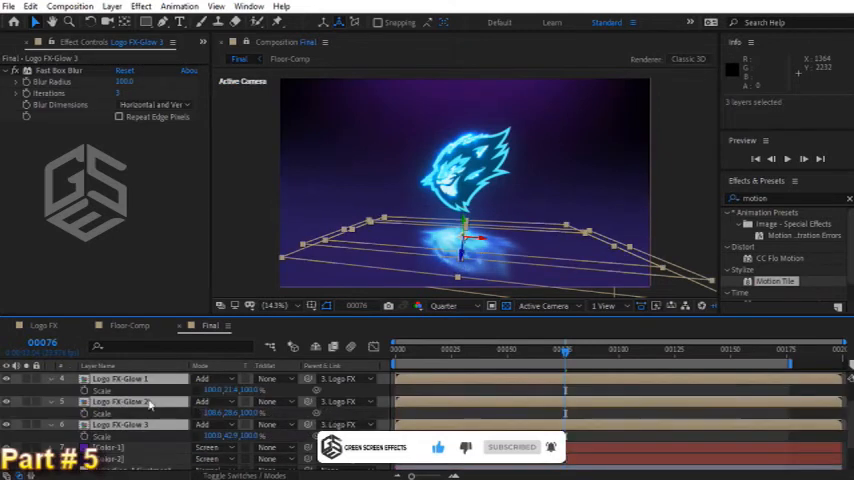
left_click(120, 378)
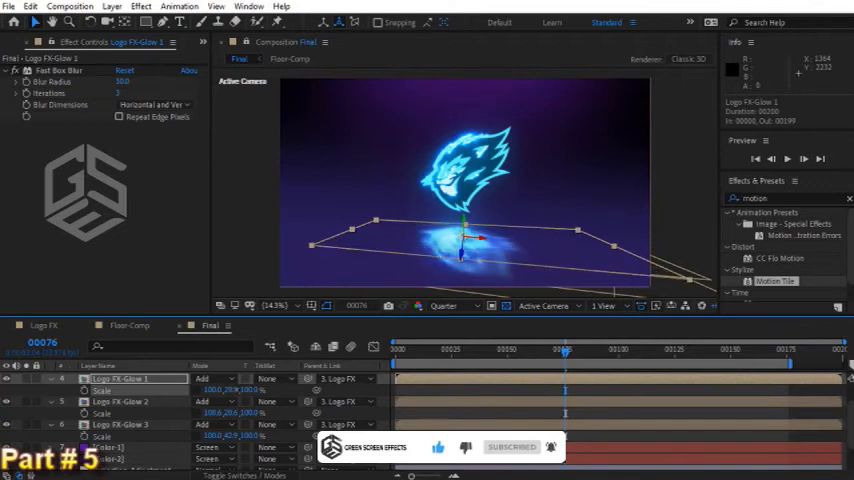